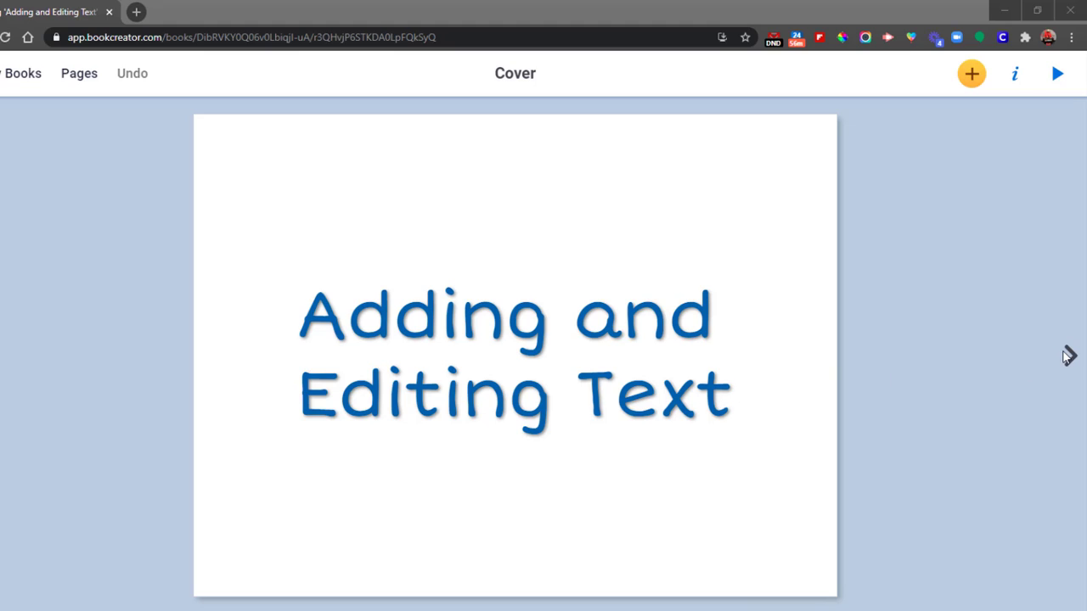
# Go from the cover to blank page 2 and bring up the add-media choices
pyautogui.click(1070, 355)
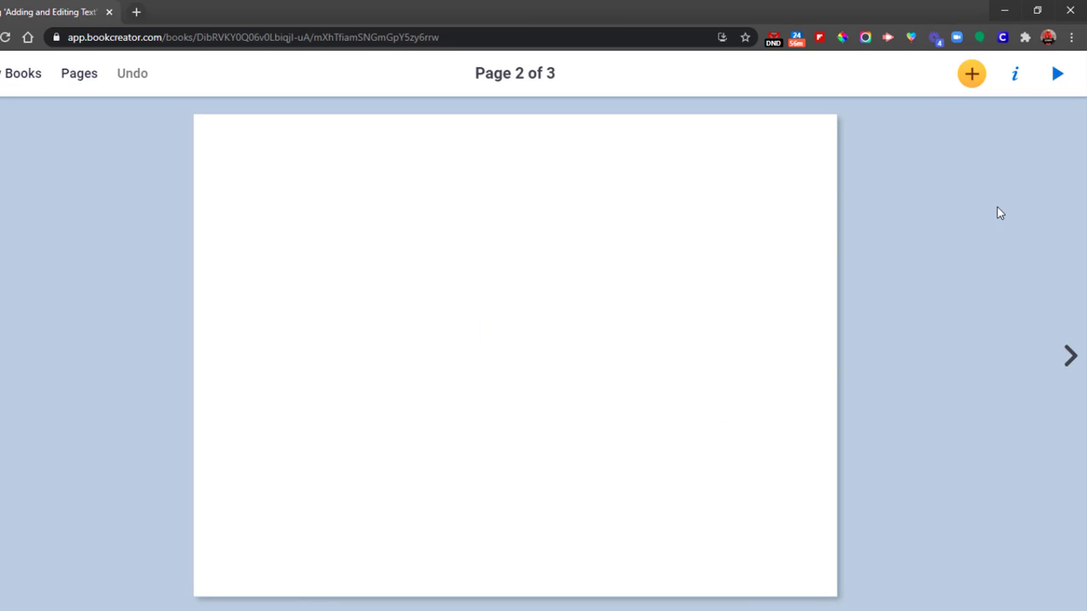
pyautogui.click(971, 75)
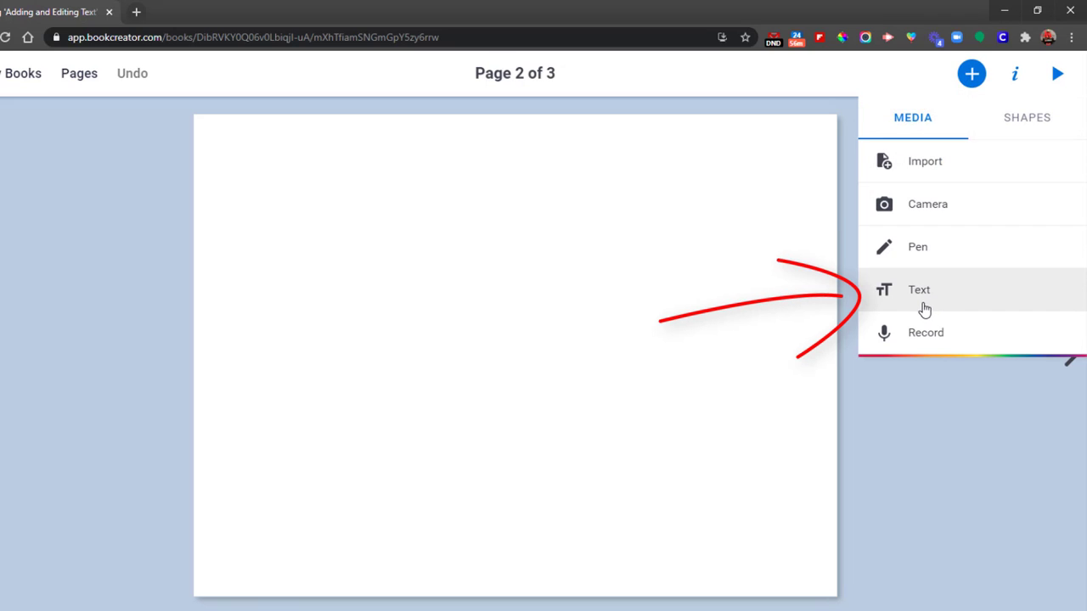
pyautogui.moveTo(887, 306)
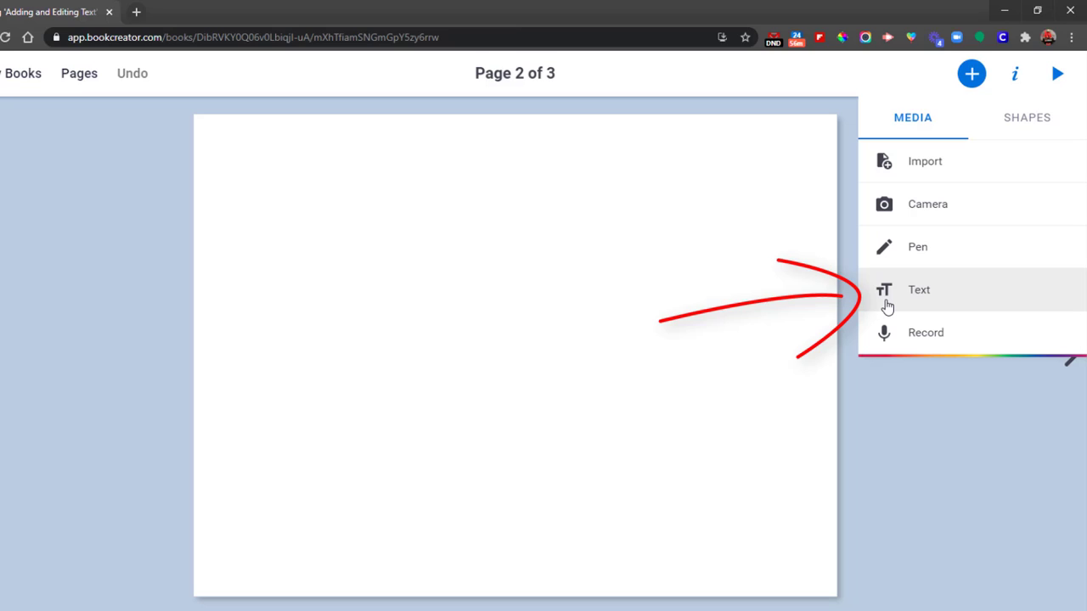
# Add an empty text box with the 'Type in your text' placeholder to page 2
pyautogui.click(919, 288)
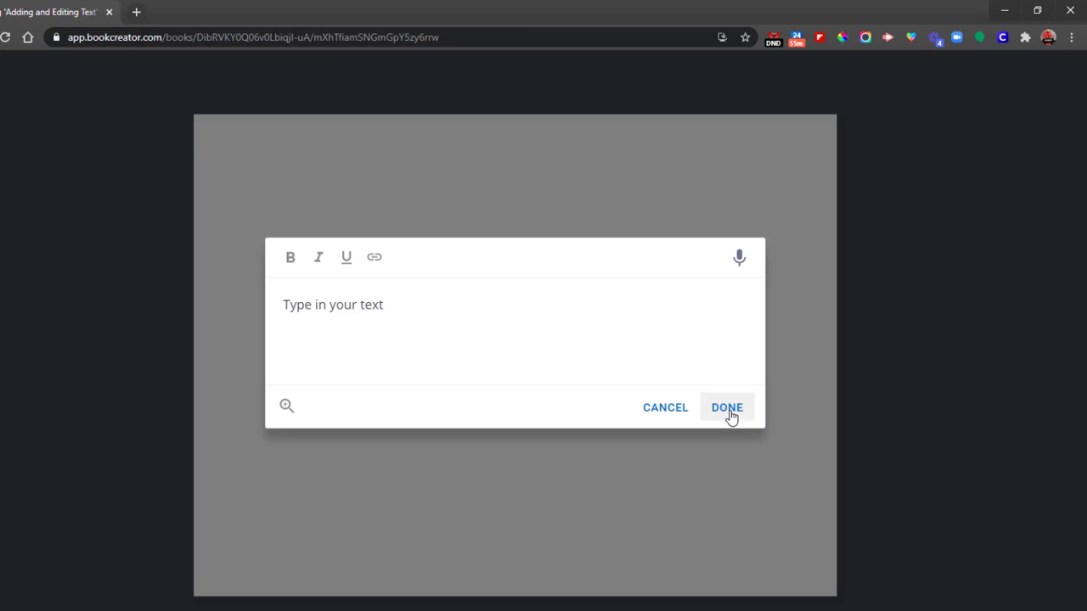
pyautogui.click(726, 407)
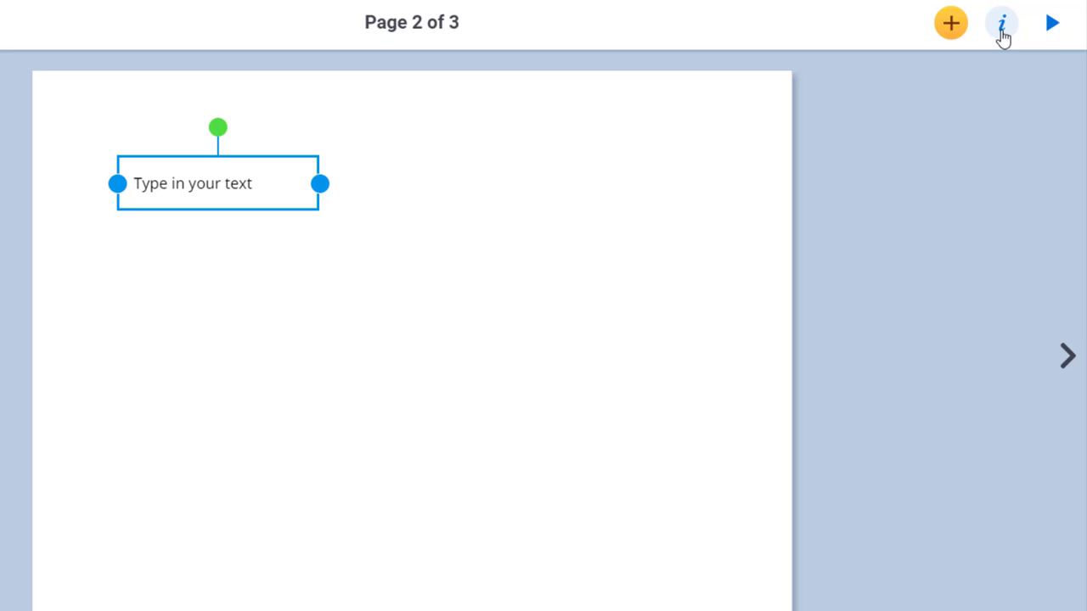
# Make the placeholder text size 42, right-aligned, bold, in the Comfortaa font
pyautogui.click(1002, 22)
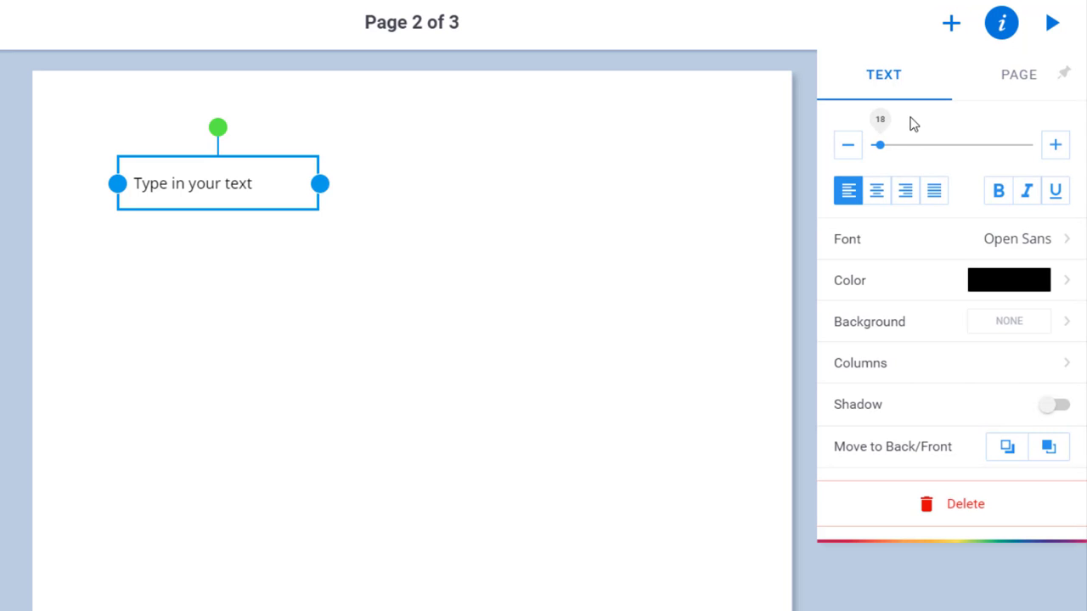
pyautogui.moveTo(880, 144); pyautogui.dragTo(897, 144)
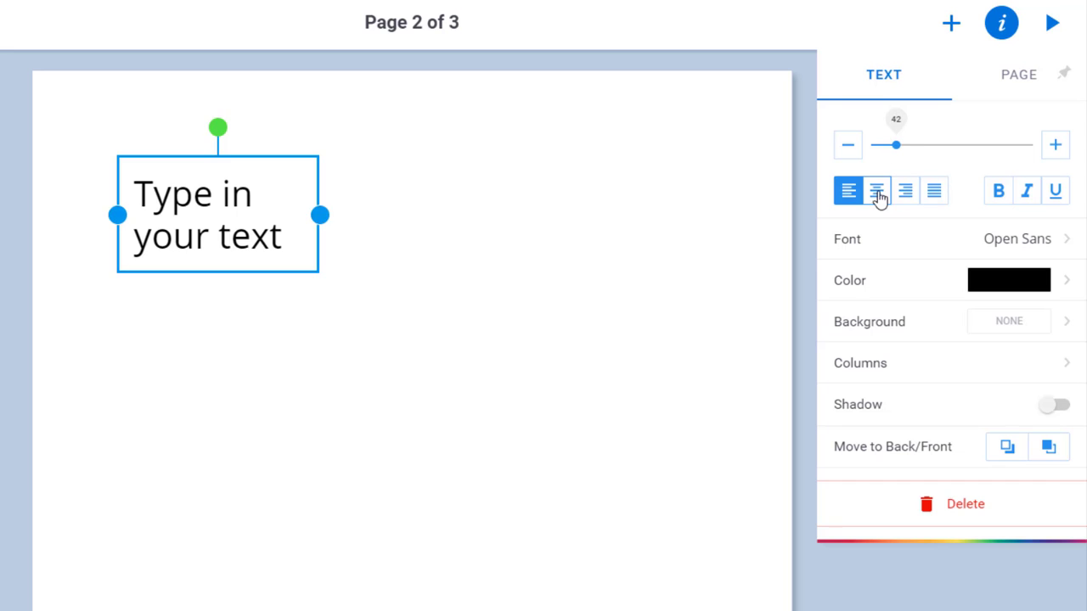
pyautogui.click(849, 191)
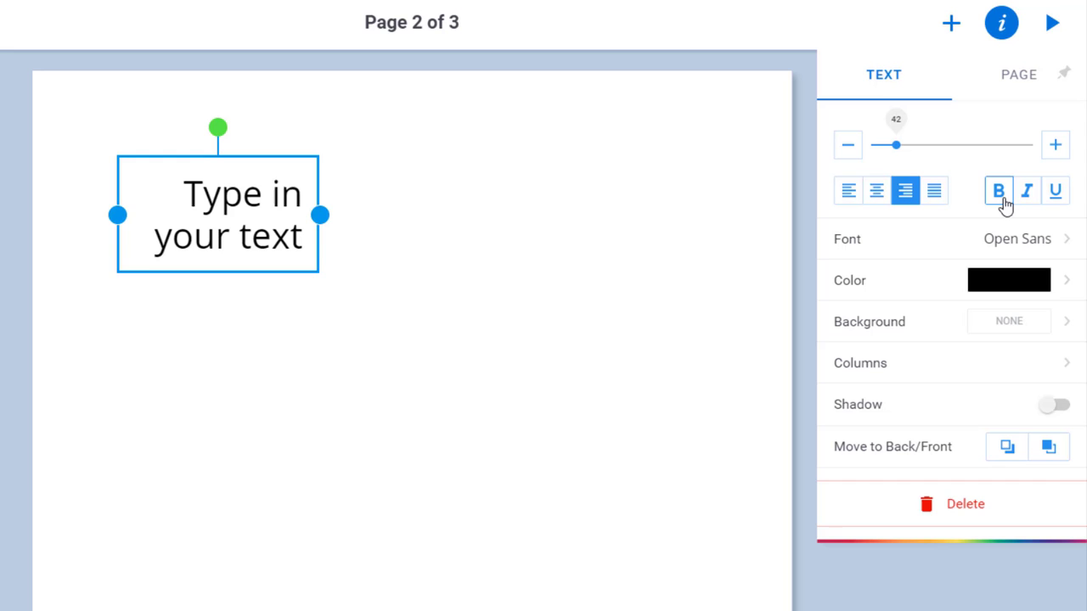
pyautogui.click(1026, 190)
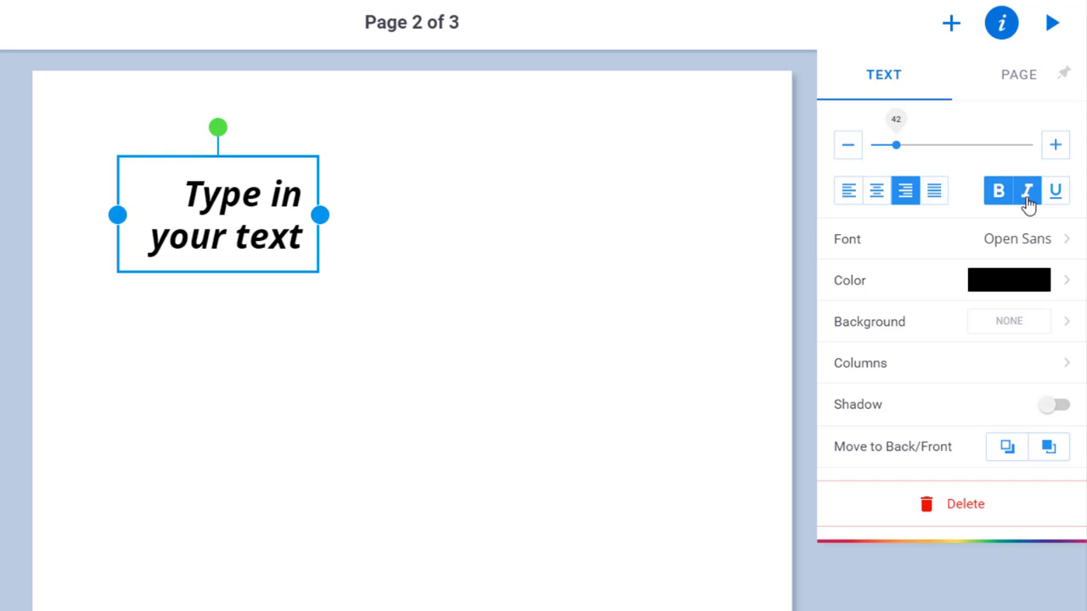
pyautogui.click(1026, 191)
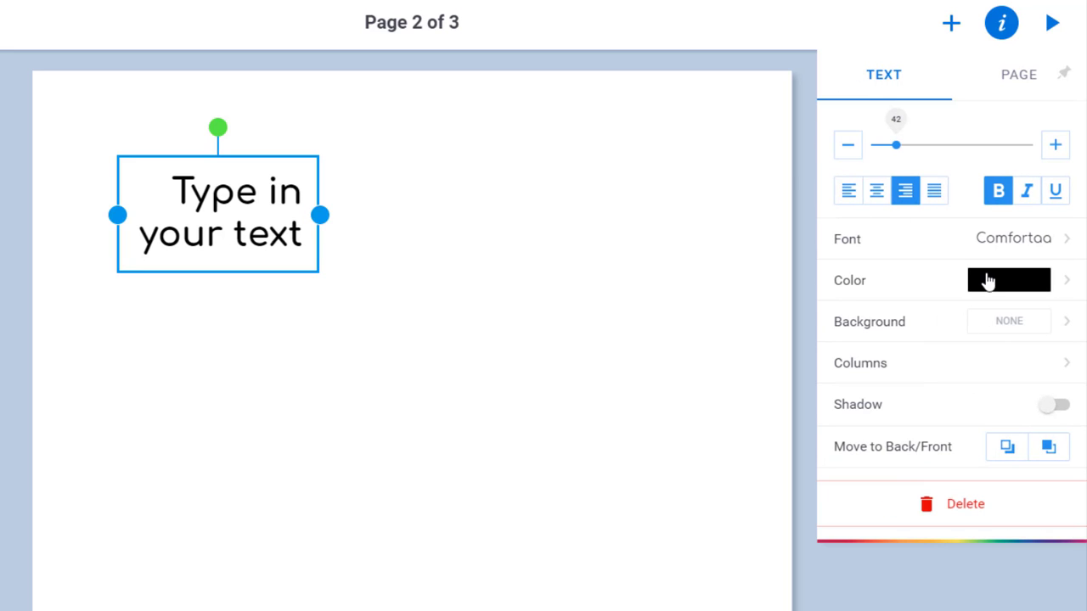
# Colour the text dark blue and give the box a pale yellow background from Recent
pyautogui.click(1009, 280)
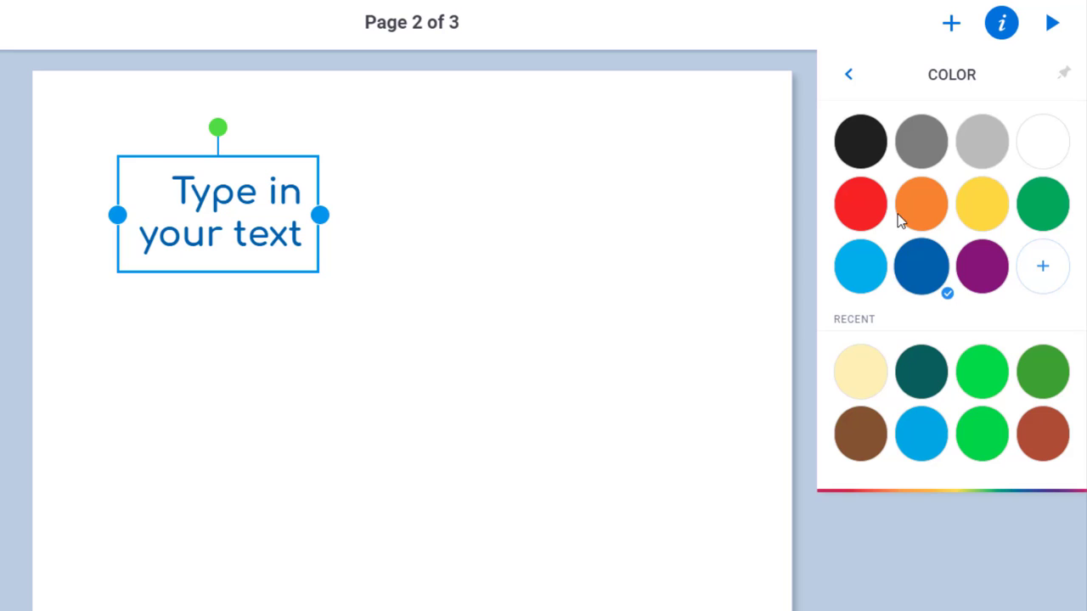
pyautogui.click(847, 75)
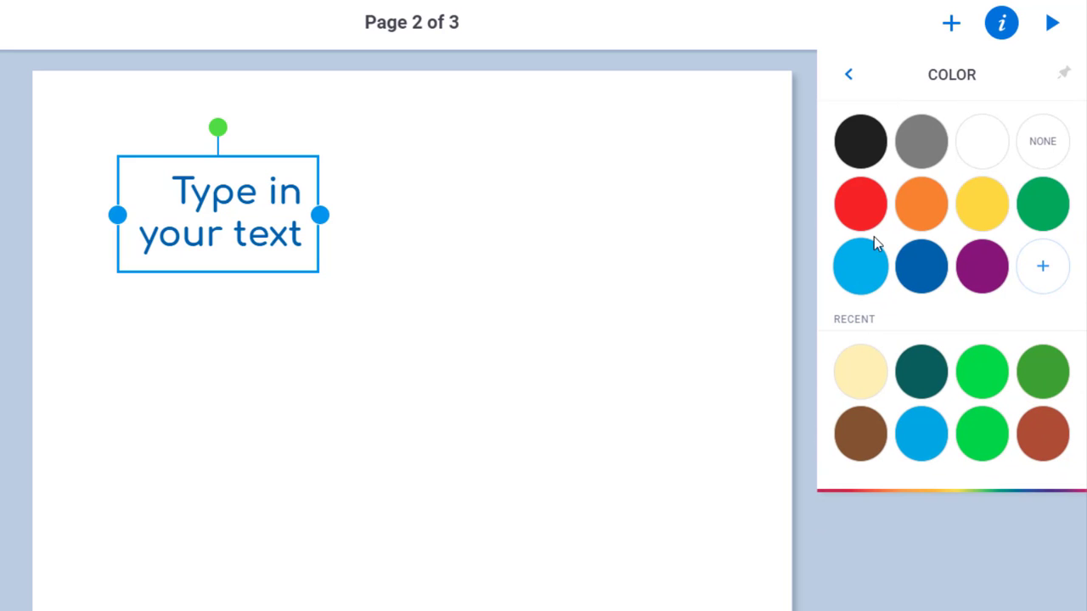
pyautogui.click(859, 204)
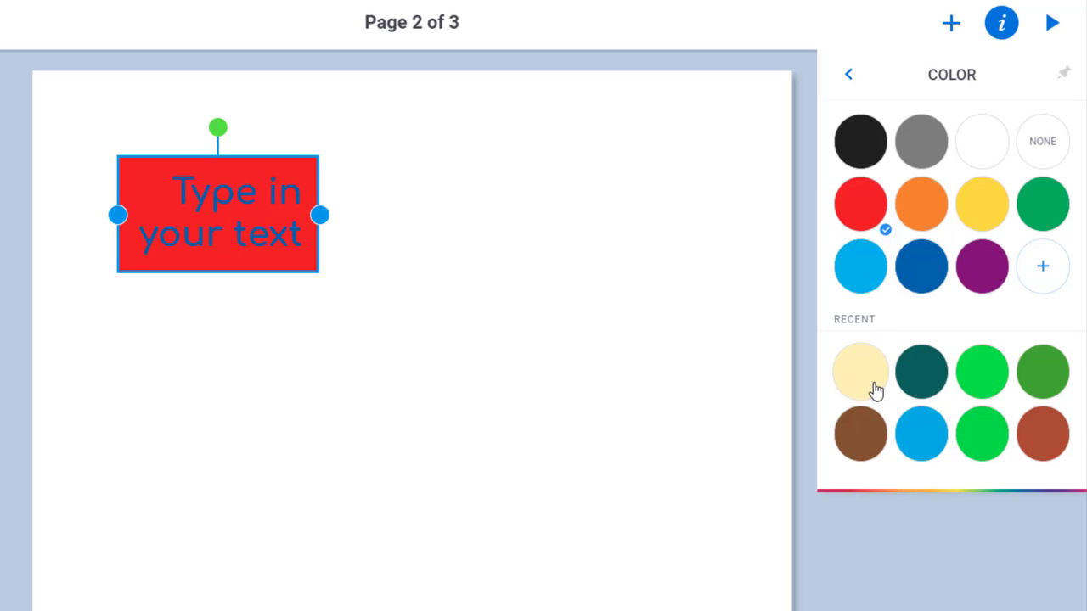
pyautogui.click(860, 372)
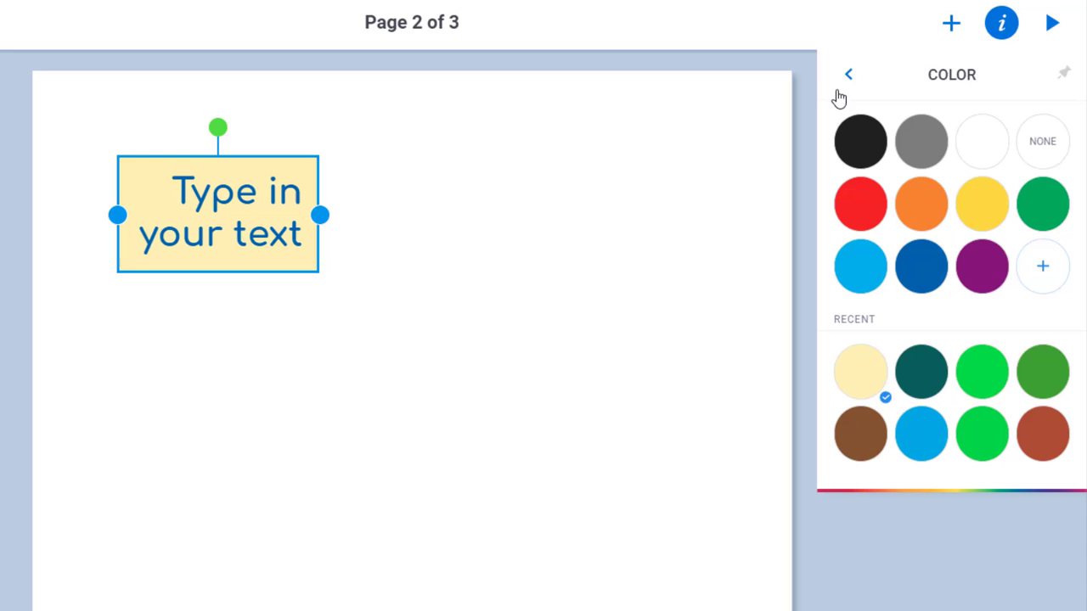
pyautogui.click(847, 75)
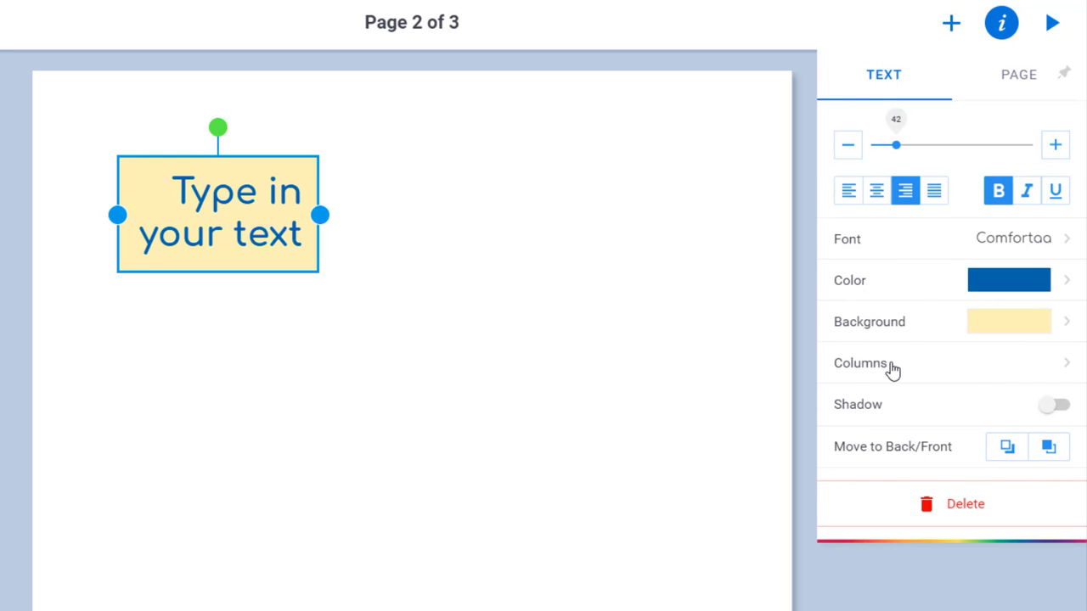
# Try a two-column layout, then keep the box as a single column
pyautogui.click(859, 364)
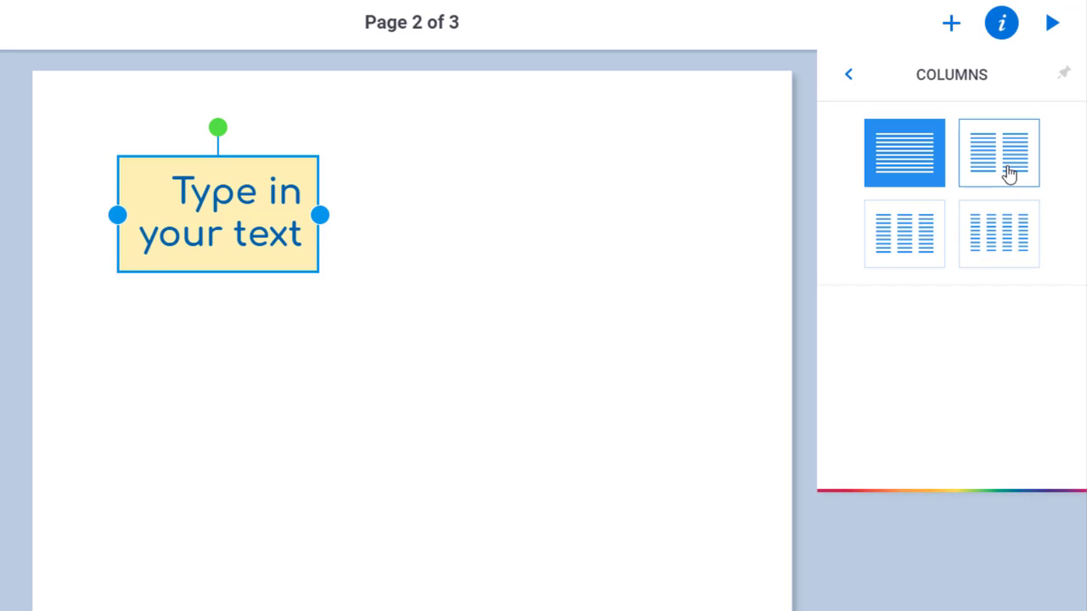
pyautogui.click(999, 153)
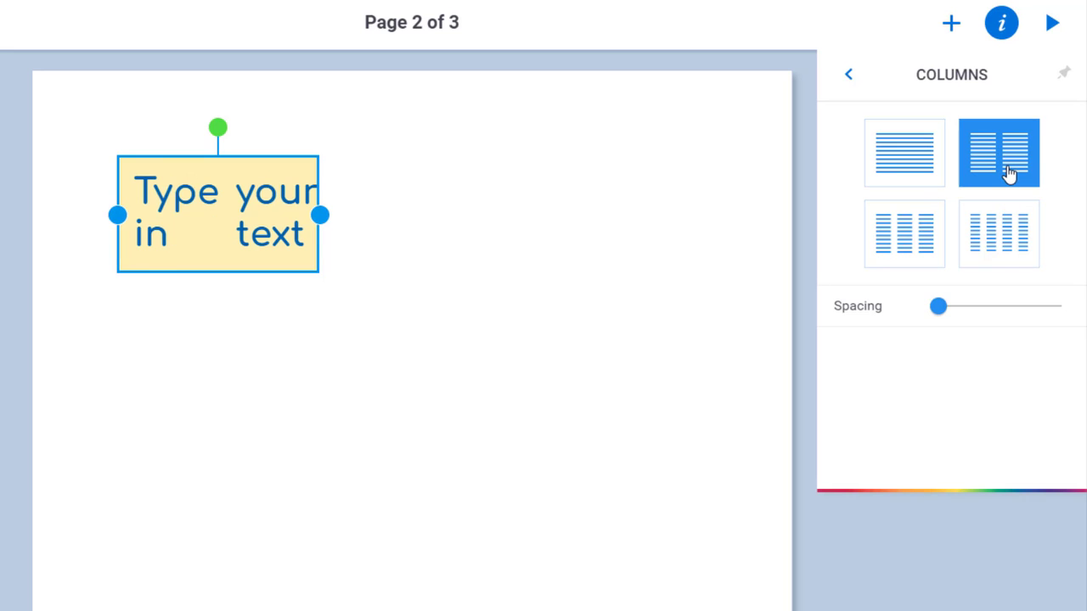
pyautogui.click(903, 153)
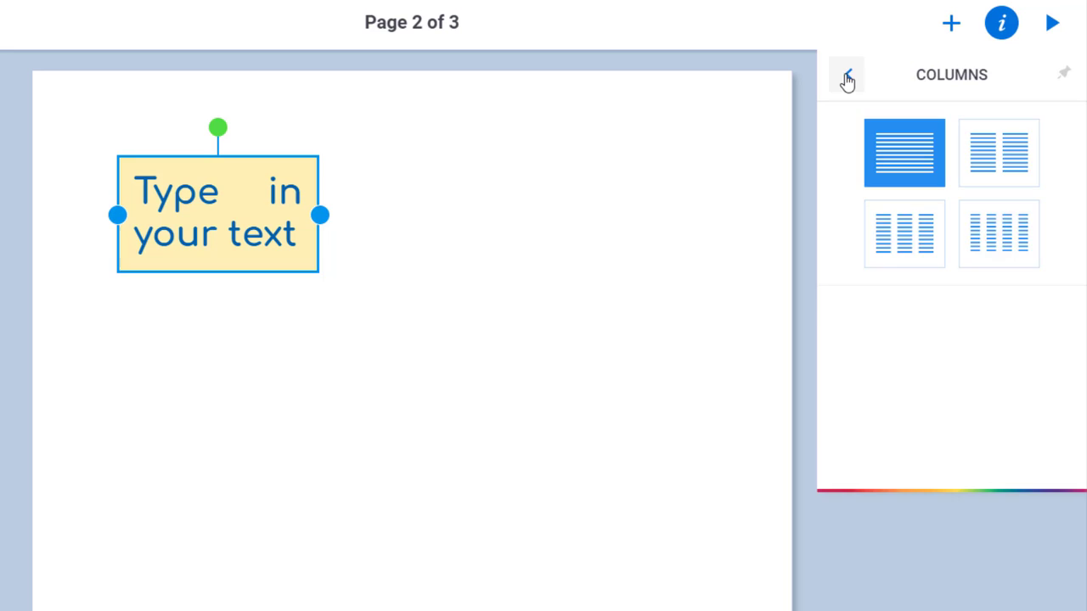
pyautogui.click(846, 75)
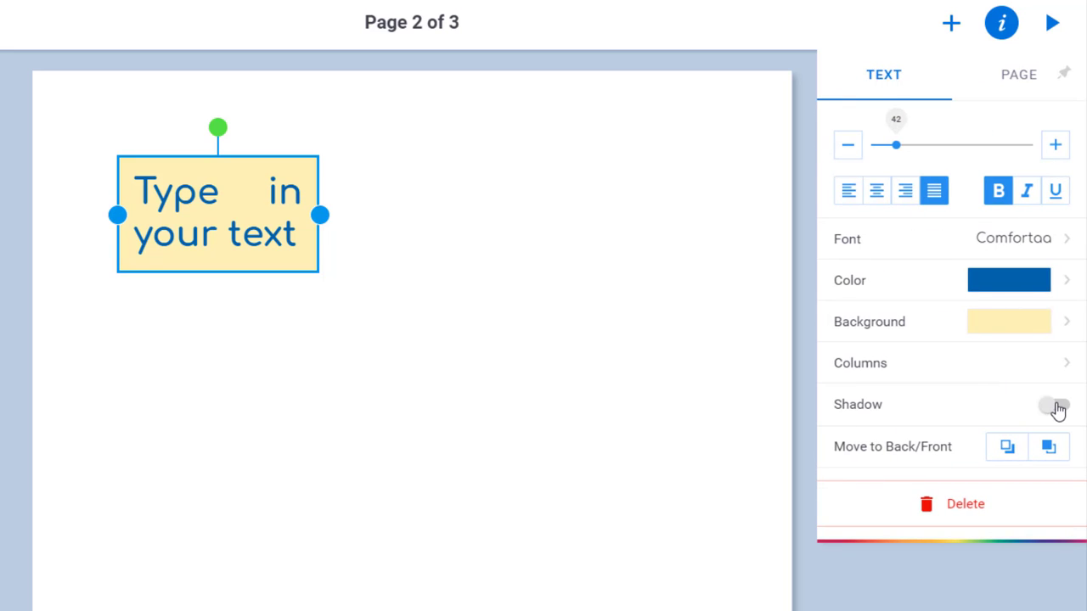
# Justify the text, switch its shadow on and widen the box toward one line
pyautogui.click(1053, 405)
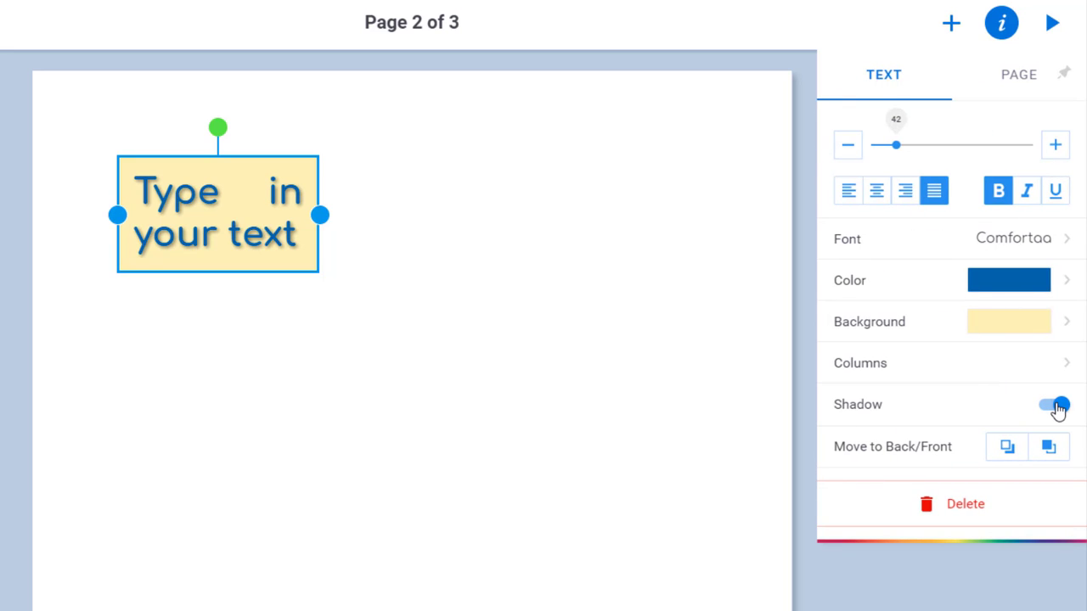
pyautogui.click(1053, 404)
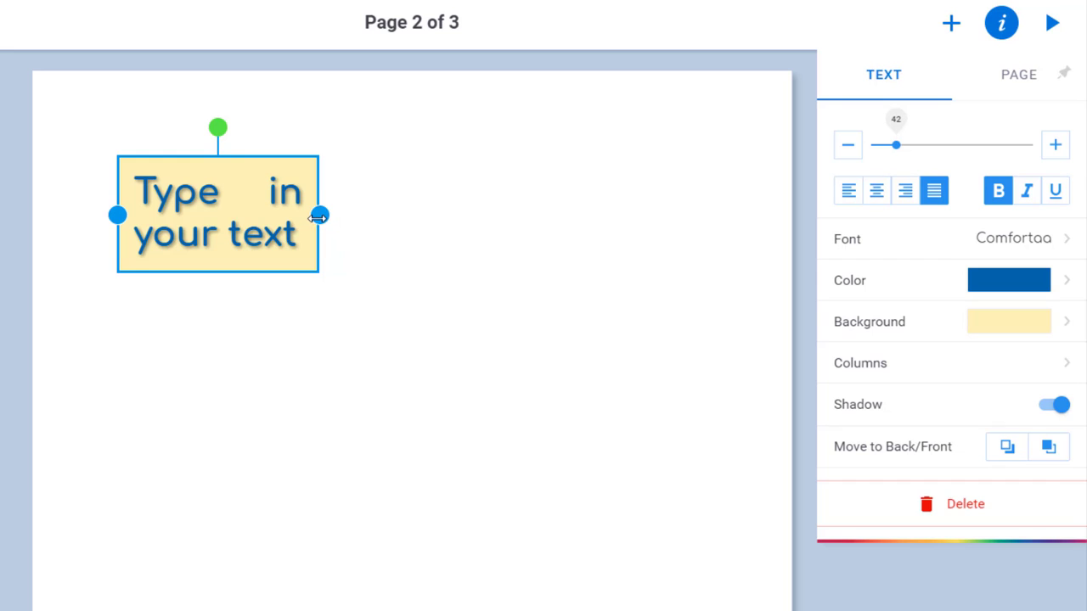
pyautogui.moveTo(320, 214); pyautogui.dragTo(411, 214)
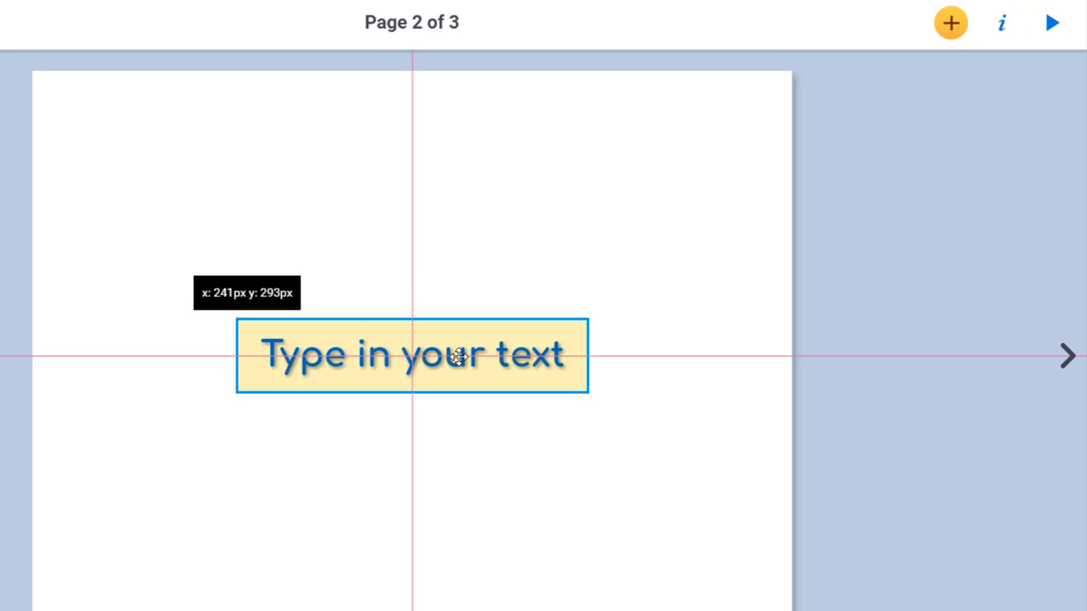
# Place the single-line text box at the centre guides of page 2
pyautogui.click(411, 355)
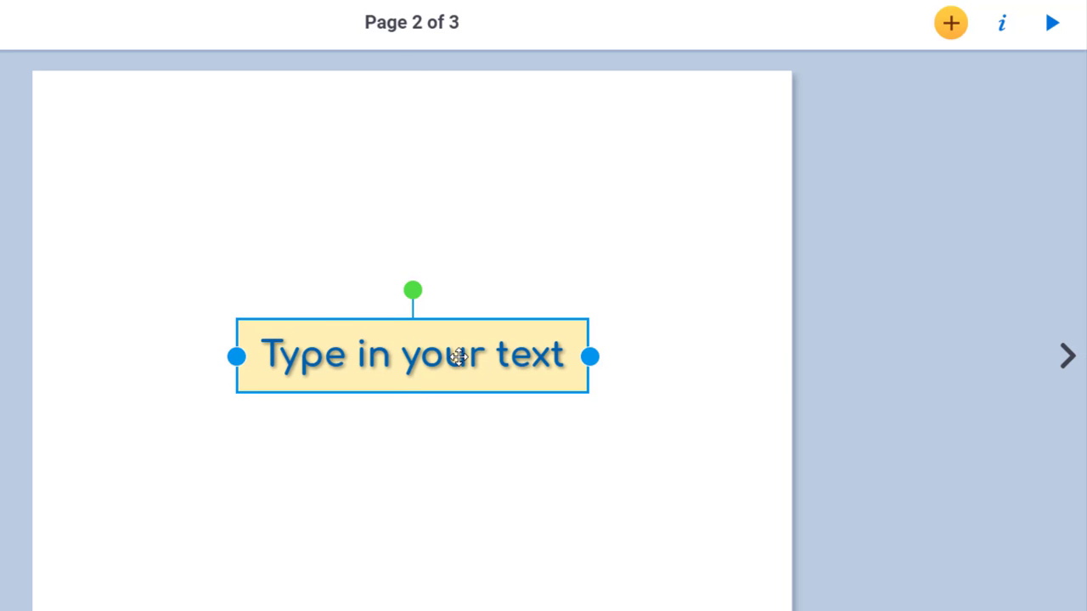